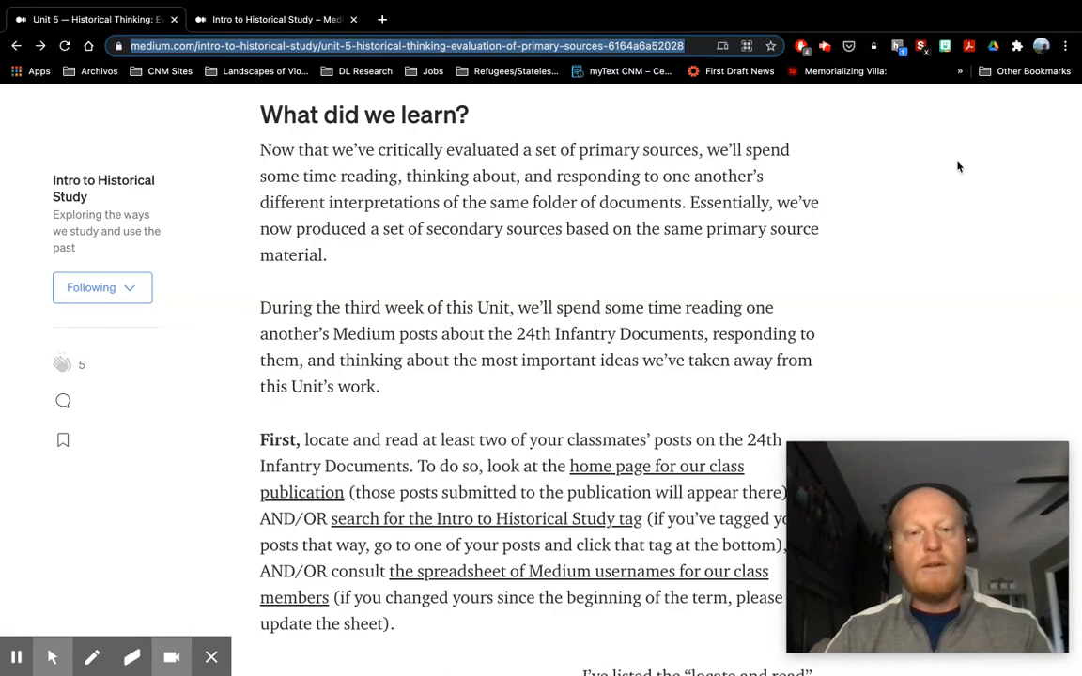
- Scroll down the unit instructions post toward the class publication link
scroll("down", 3)
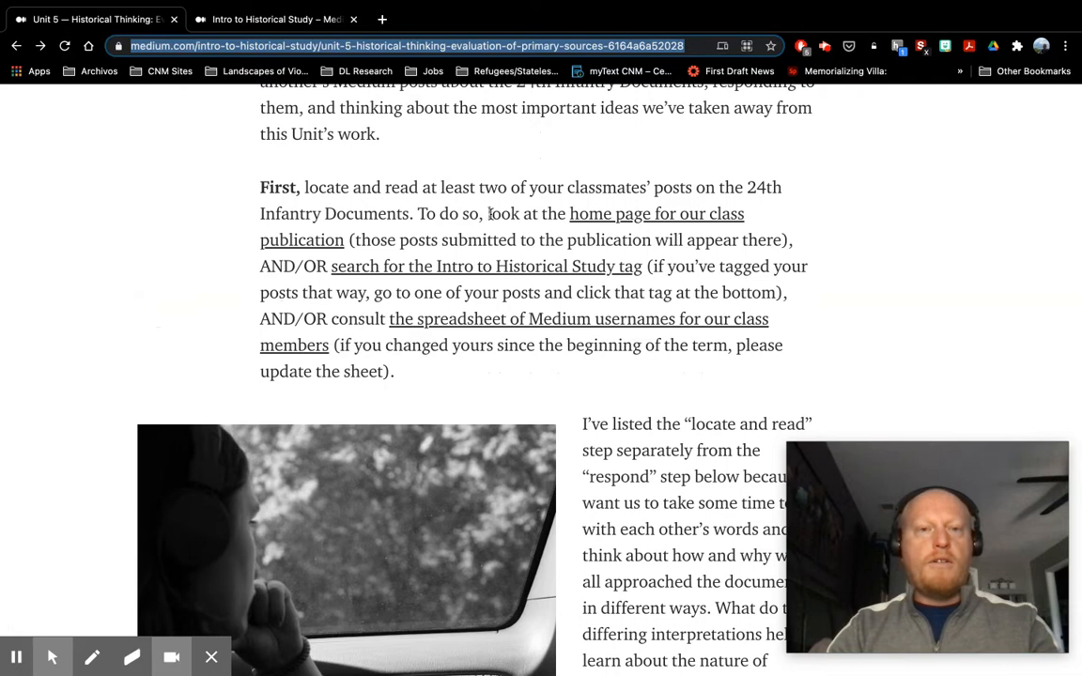
mouse_move(880, 261)
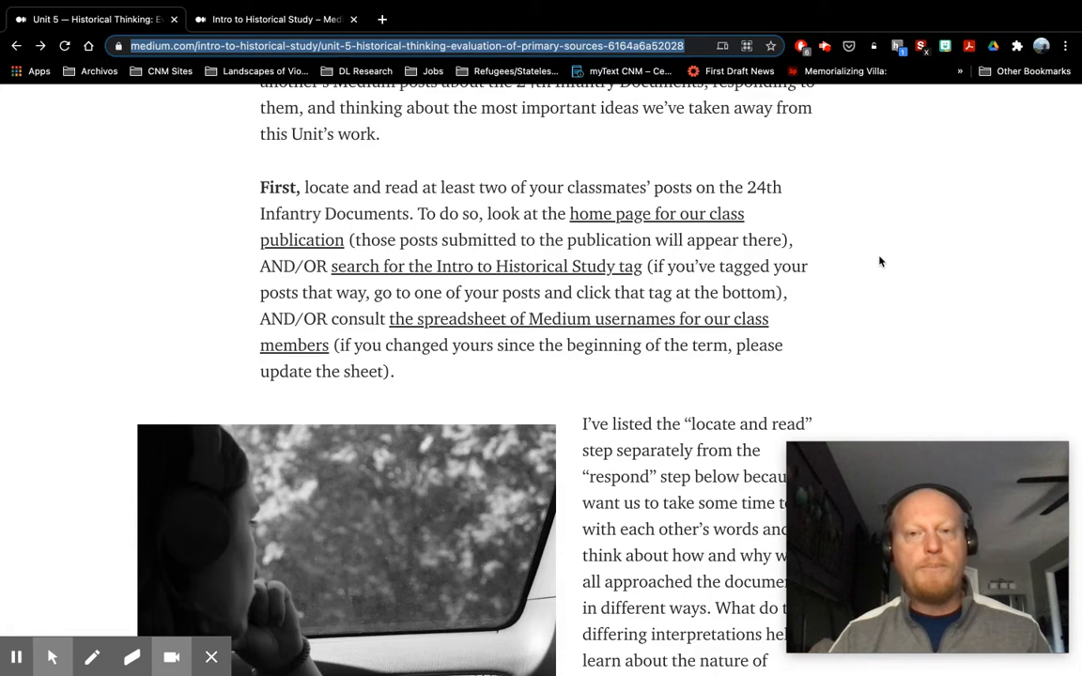
mouse_move(616, 327)
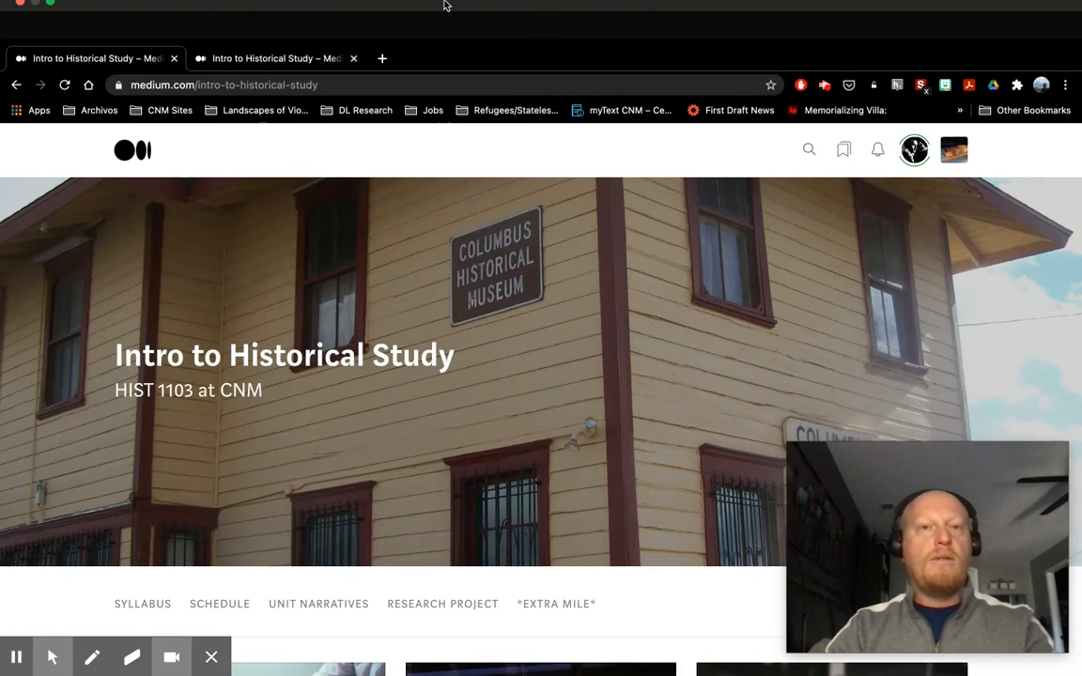
scroll("down", 3)
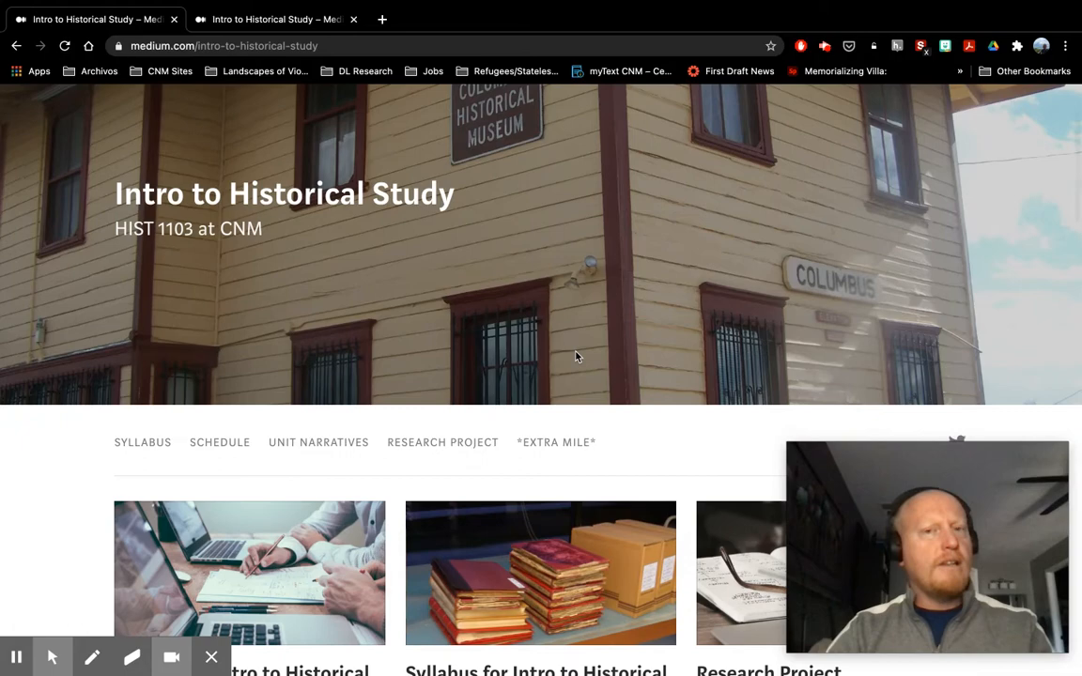
scroll("down", 3)
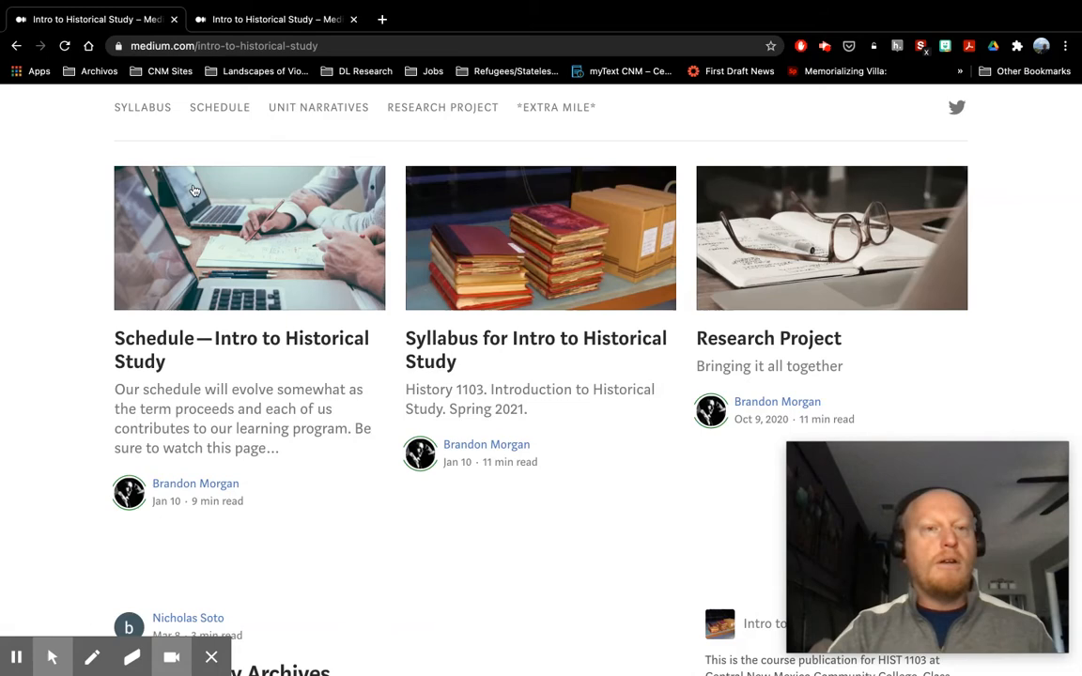
scroll("down", 3)
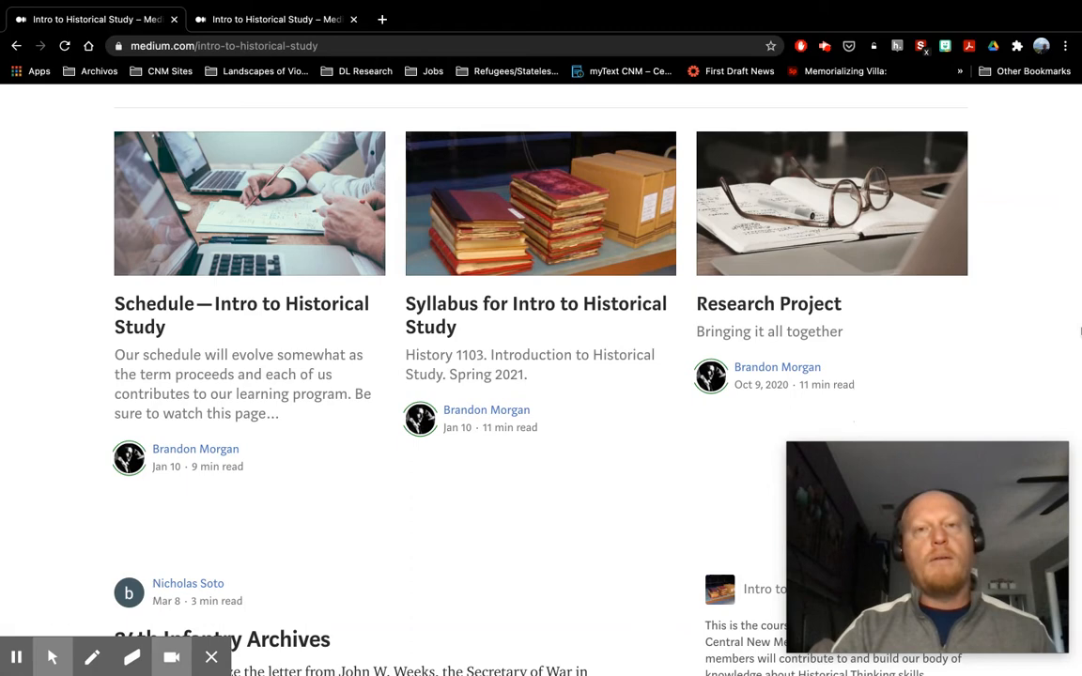
mouse_move(958, 316)
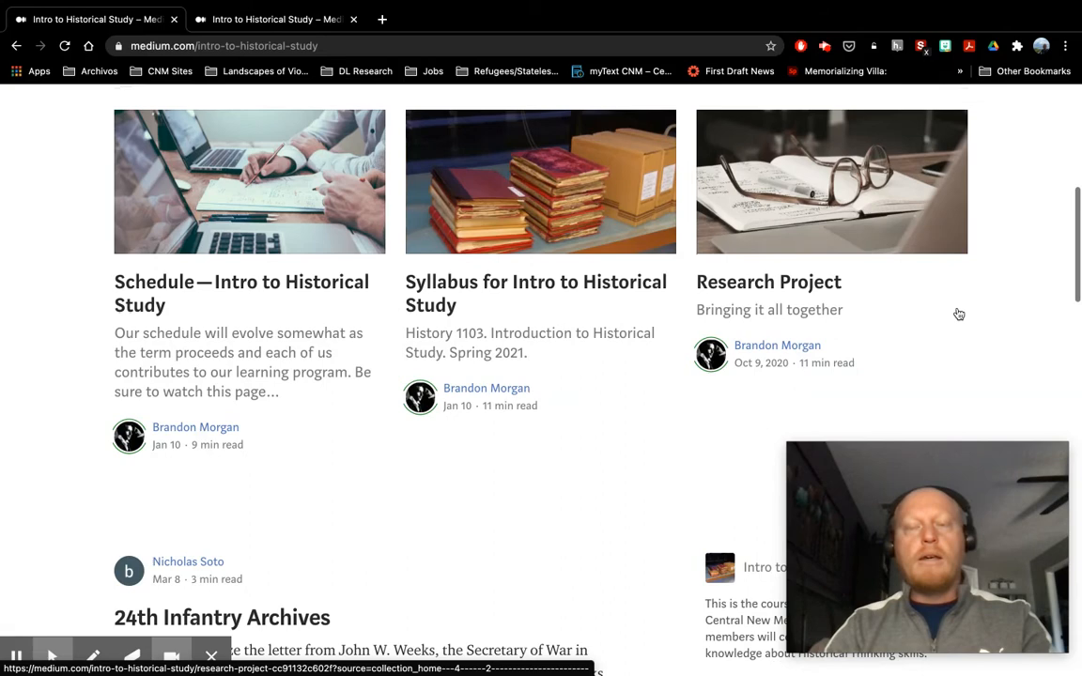
scroll("down", 3)
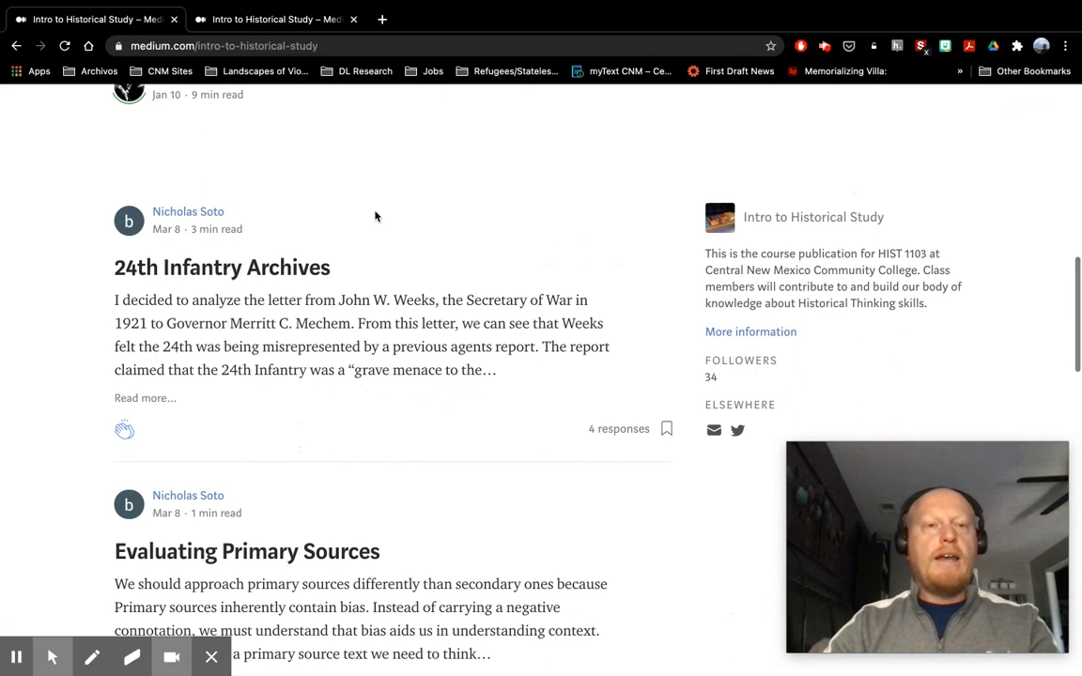
mouse_move(263, 245)
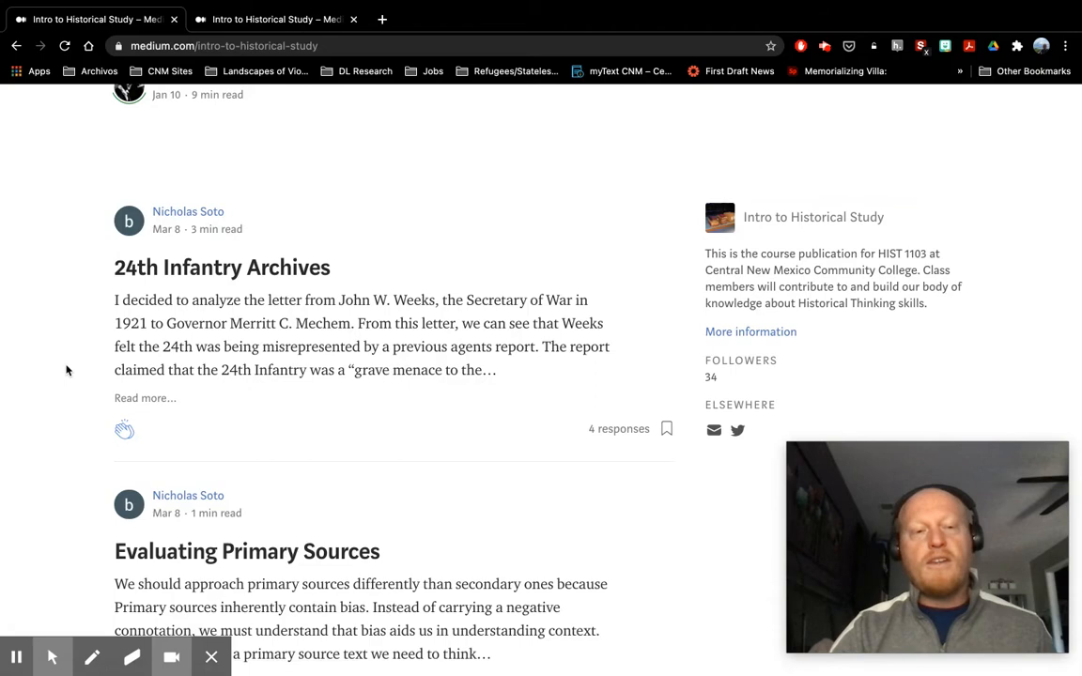
scroll("down", 3)
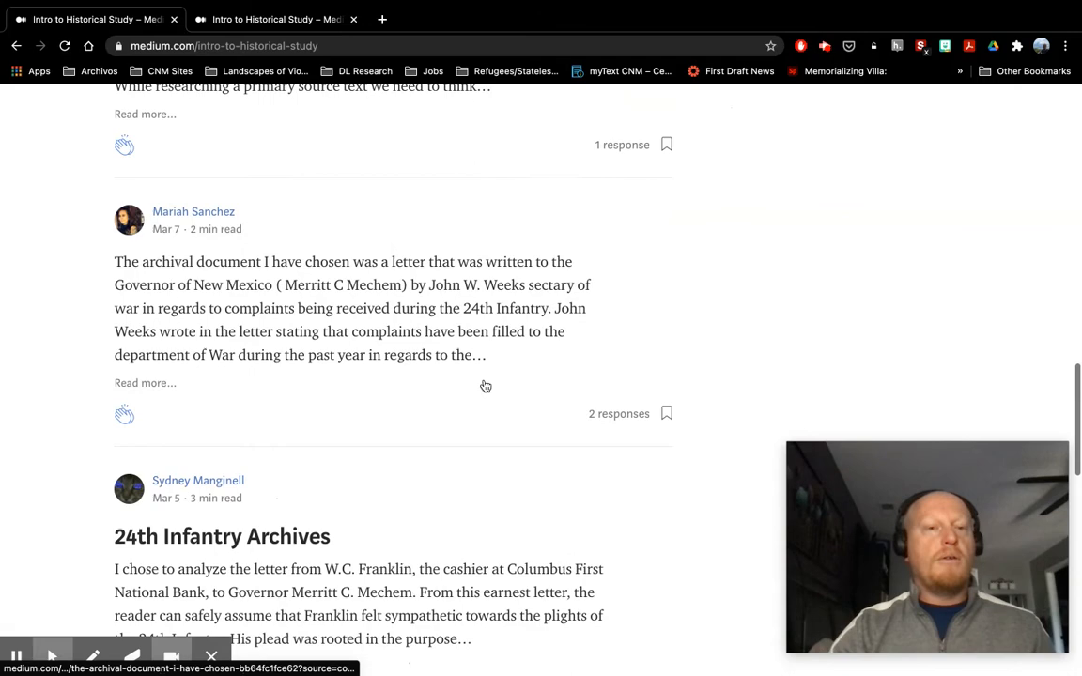
scroll("down", 3)
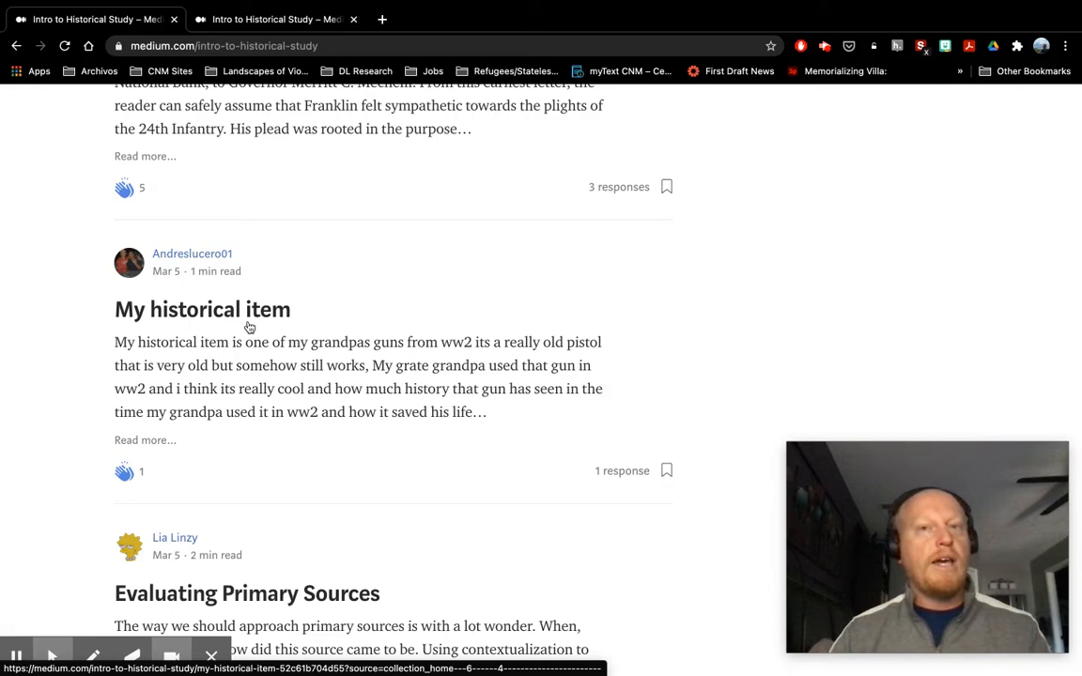
scroll("up", 3)
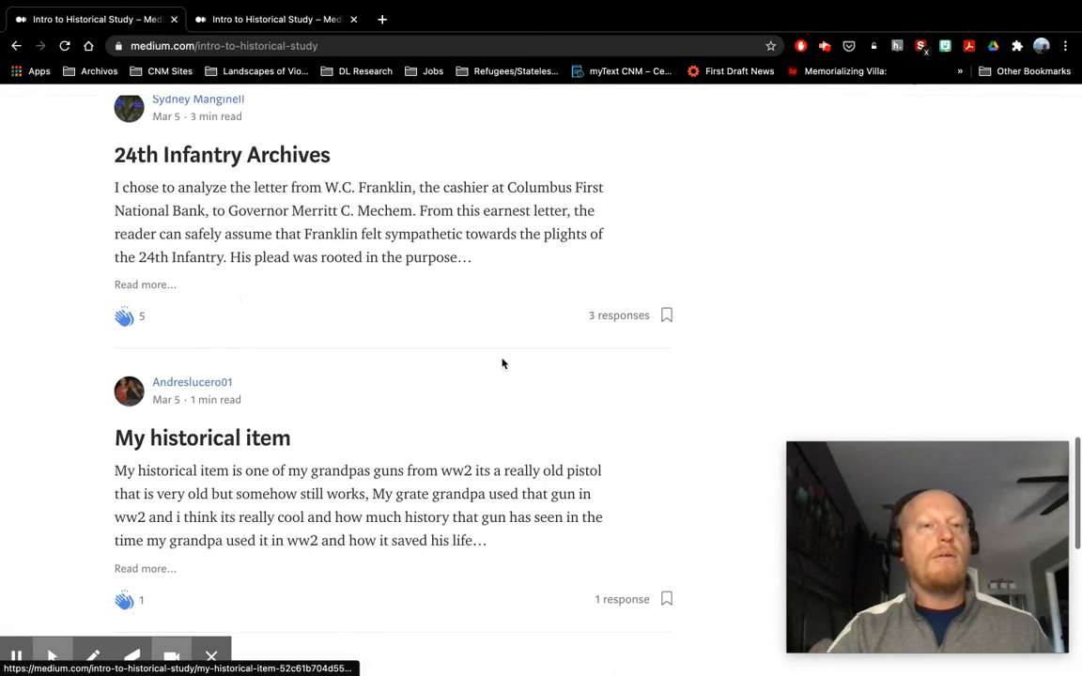
scroll("up", 3)
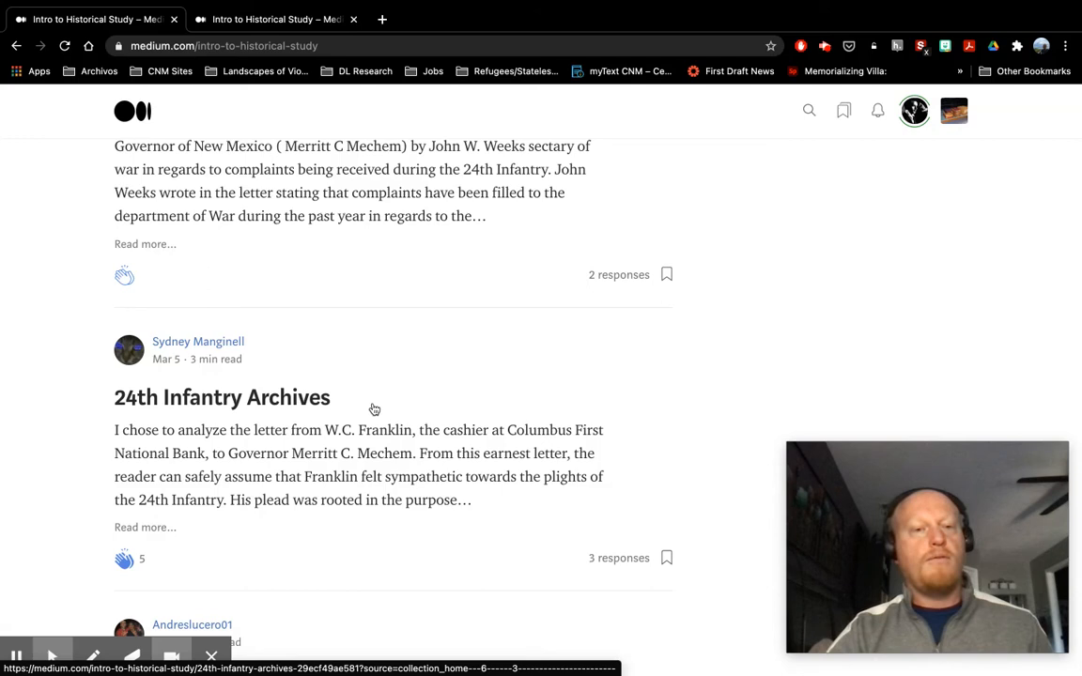
scroll("up", 3)
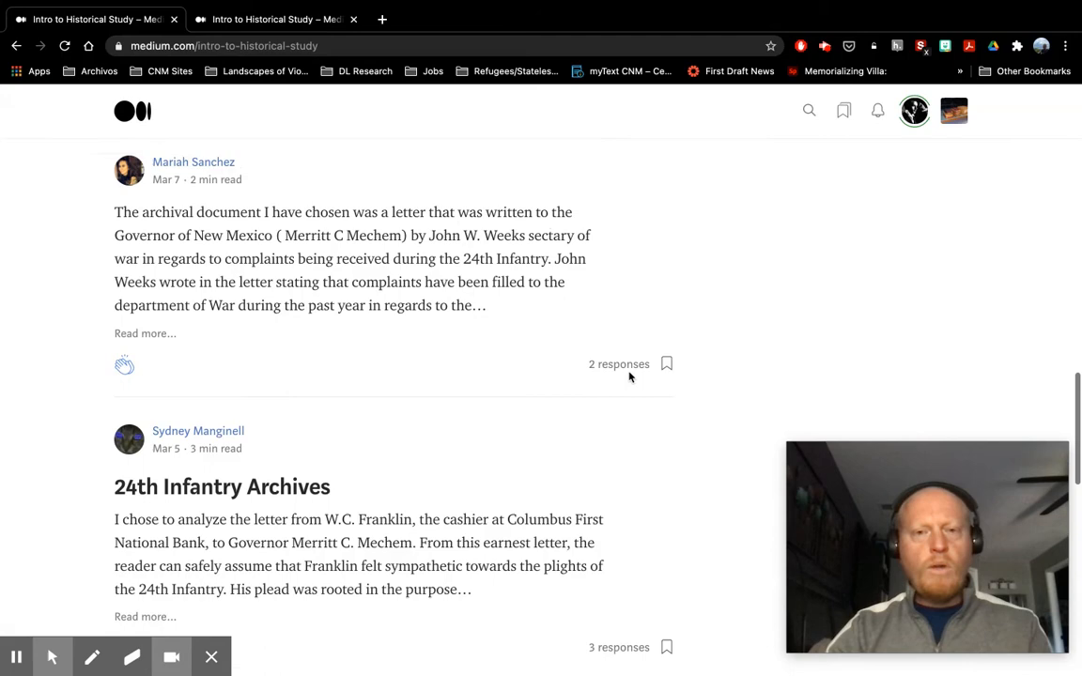
scroll("up", 3)
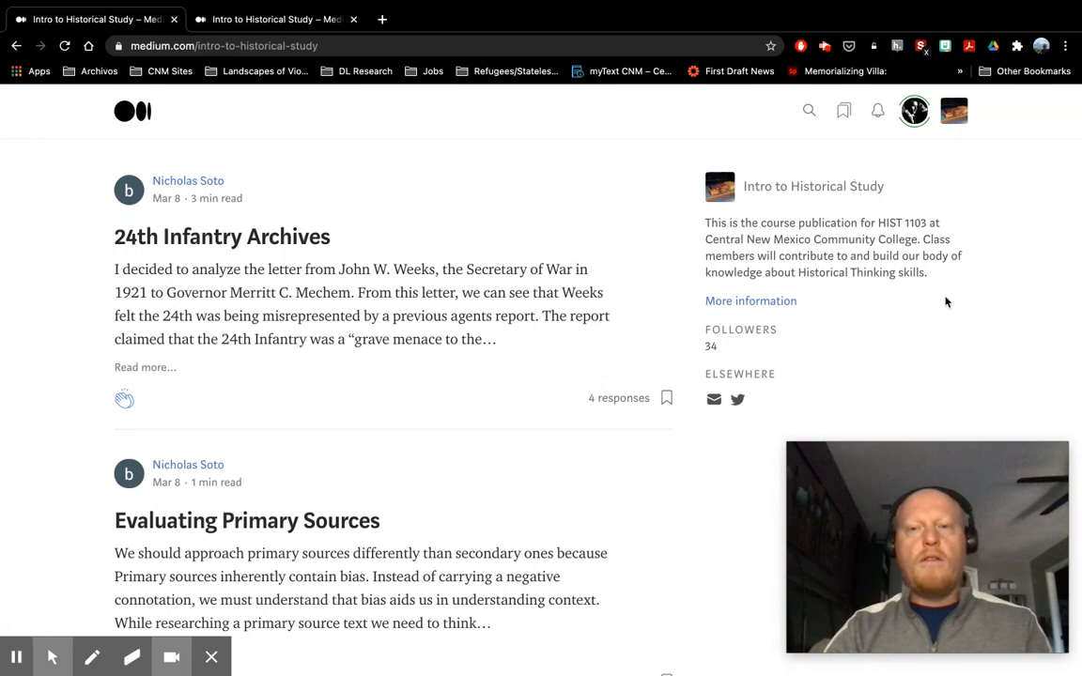
mouse_move(863, 210)
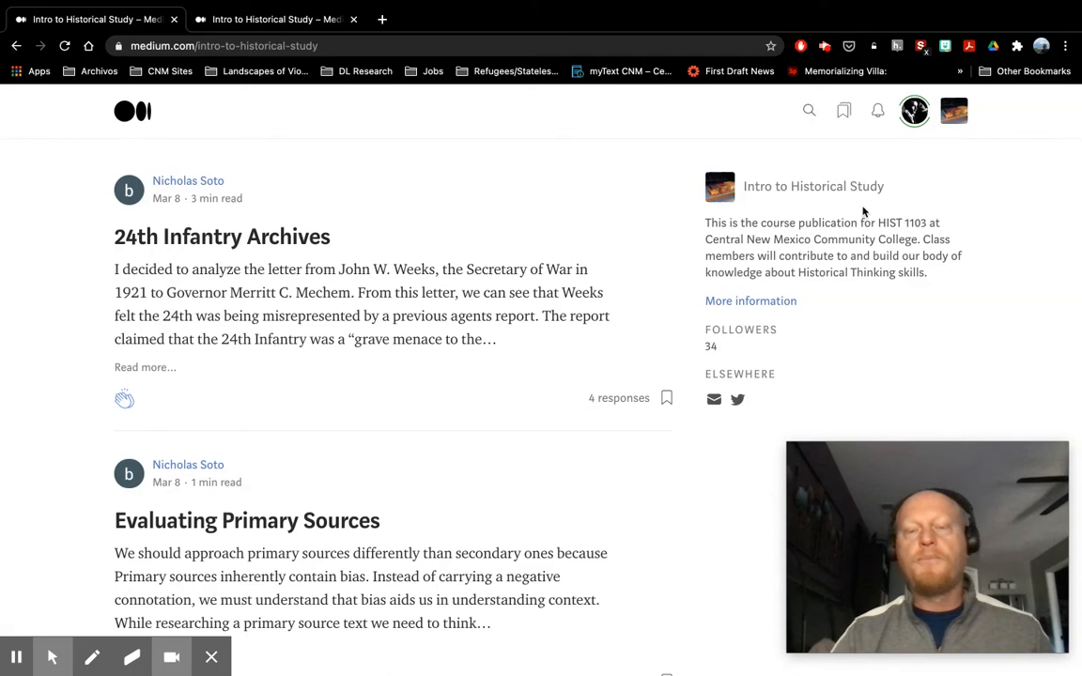
- Scroll down the publication's About page writers list to reach Emily Lutge-Clausen
left_click(751, 301)
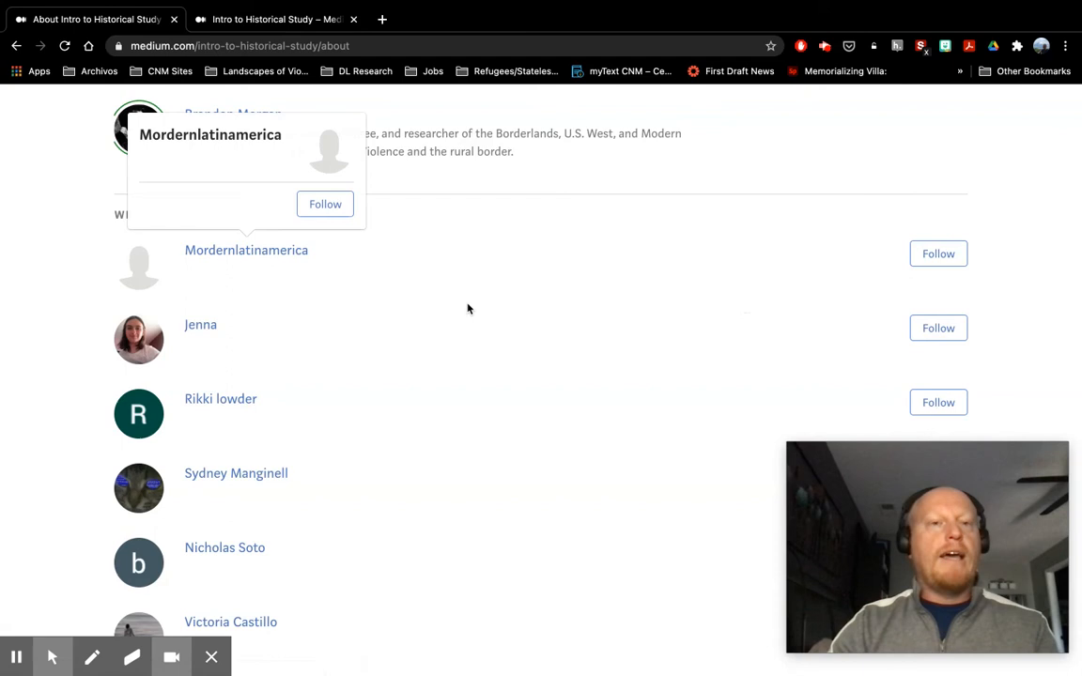
mouse_move(469, 308)
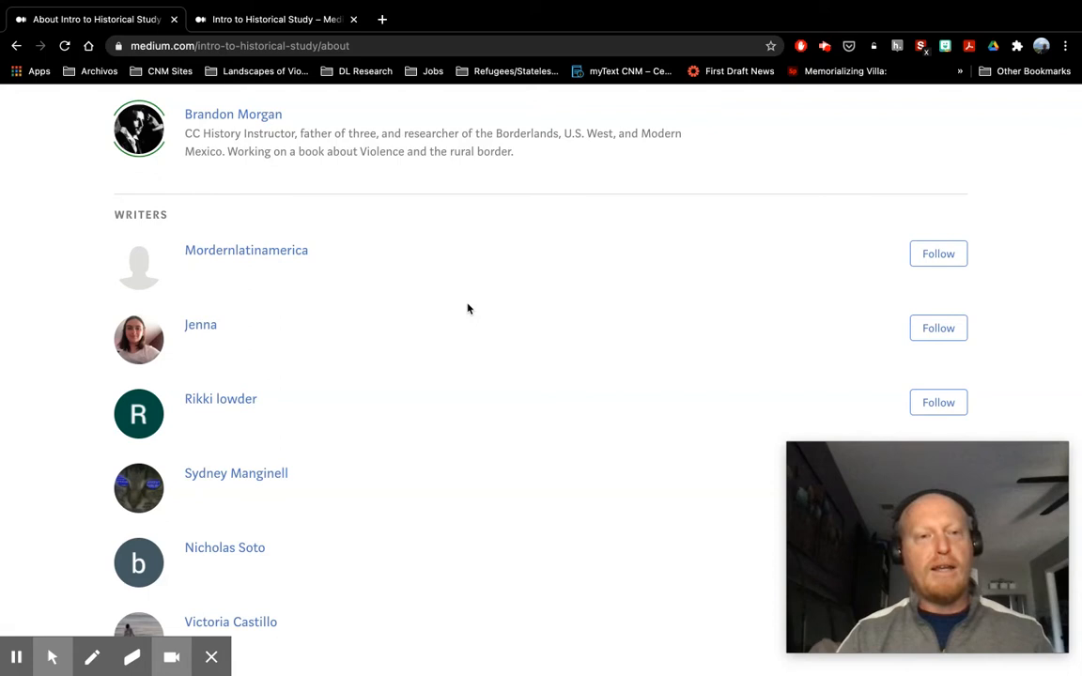
scroll("down", 3)
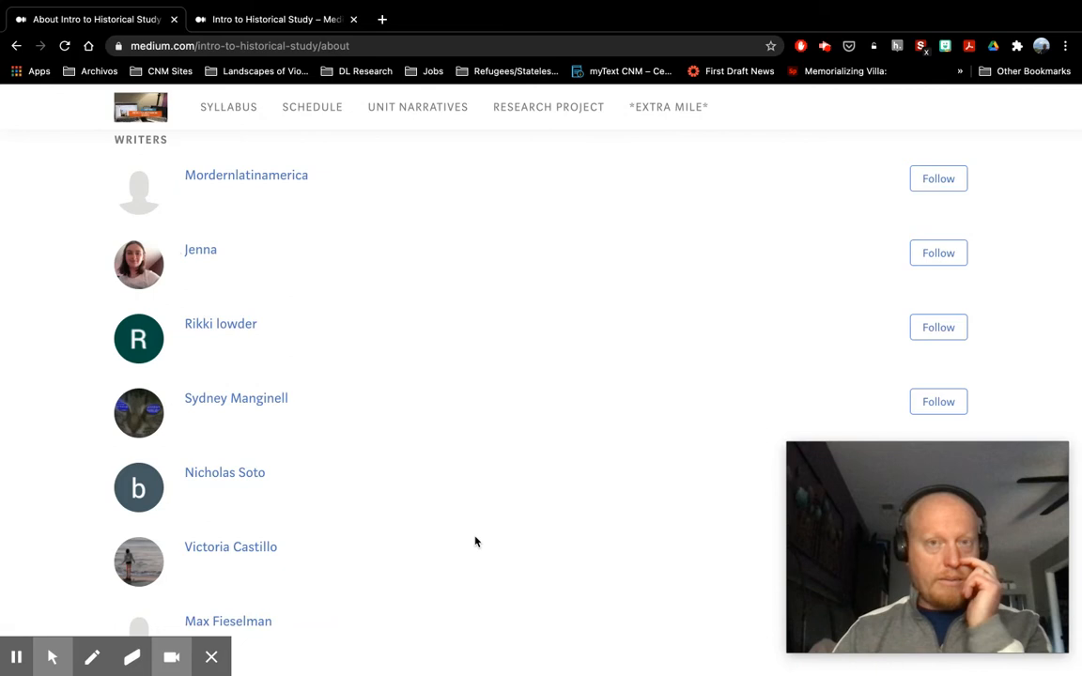
scroll("down", 3)
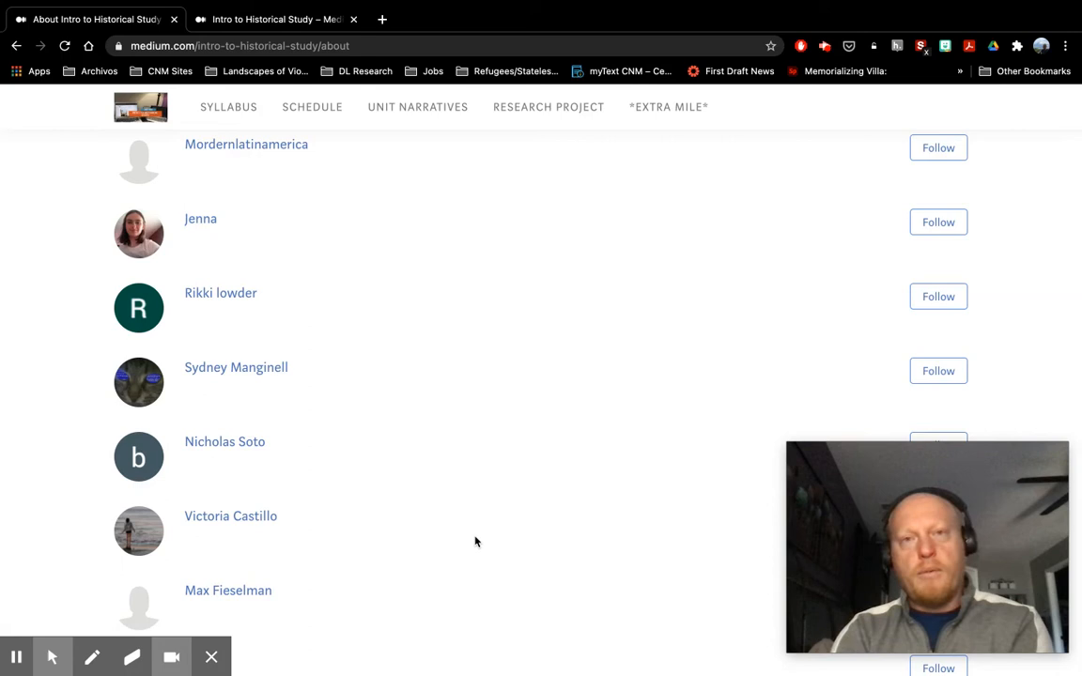
scroll("down", 3)
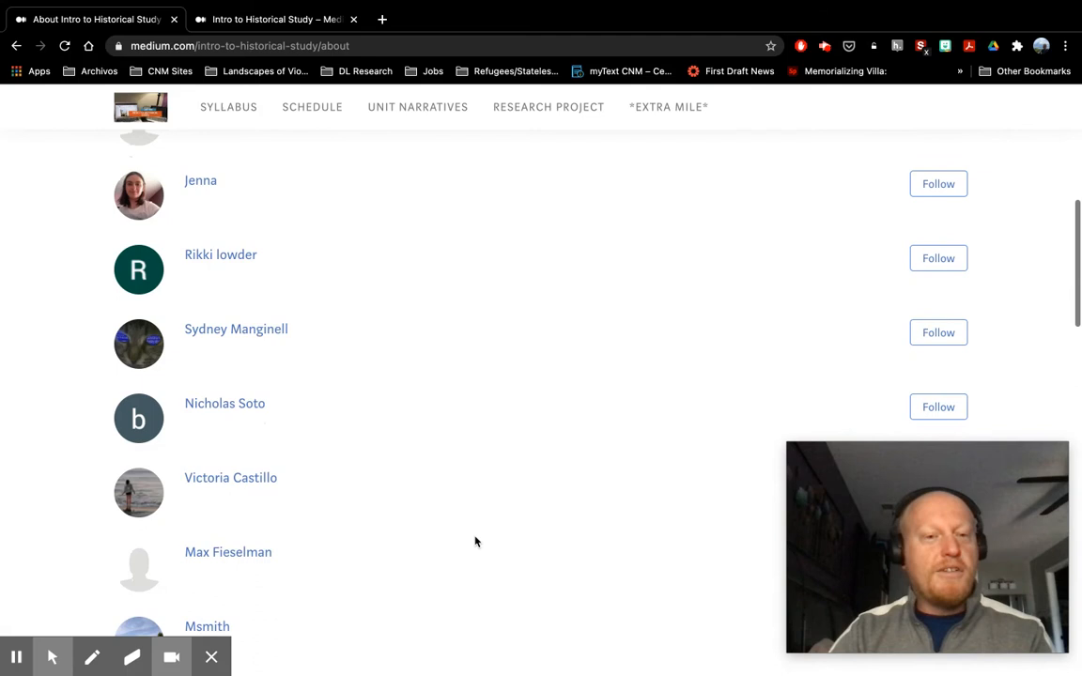
scroll("down", 3)
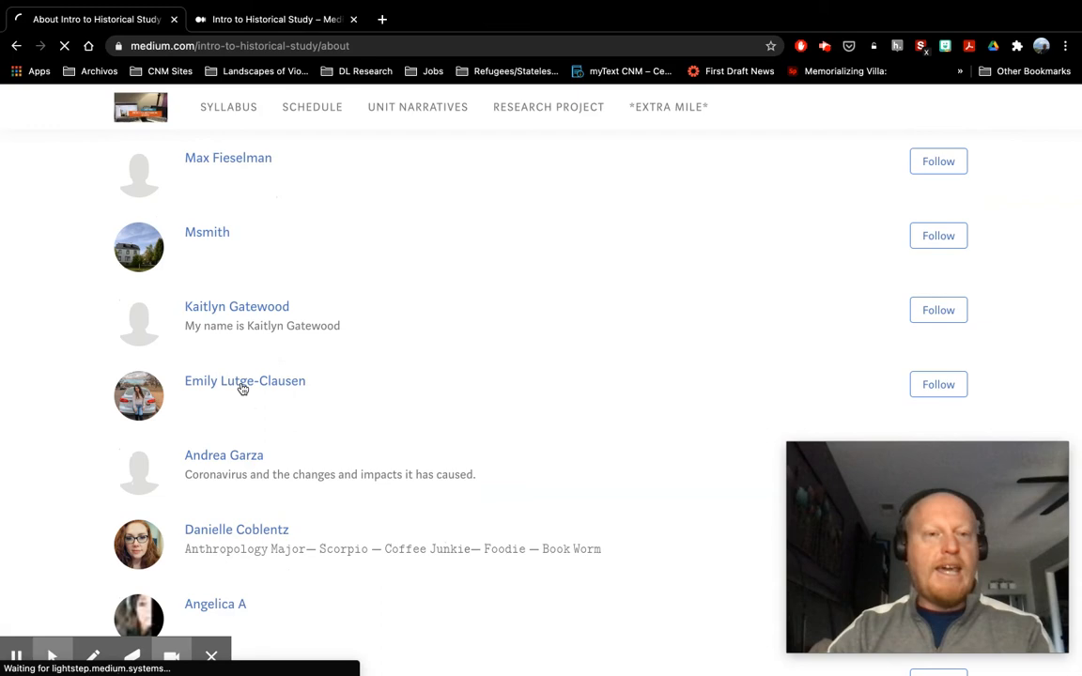
left_click(244, 379)
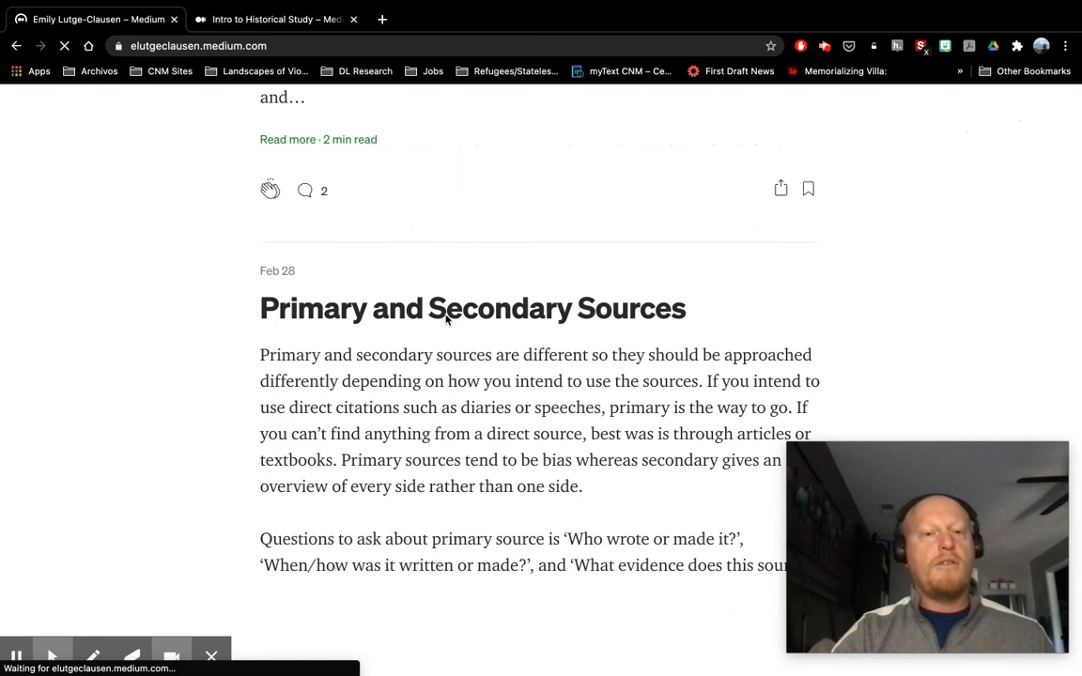
scroll("up", 3)
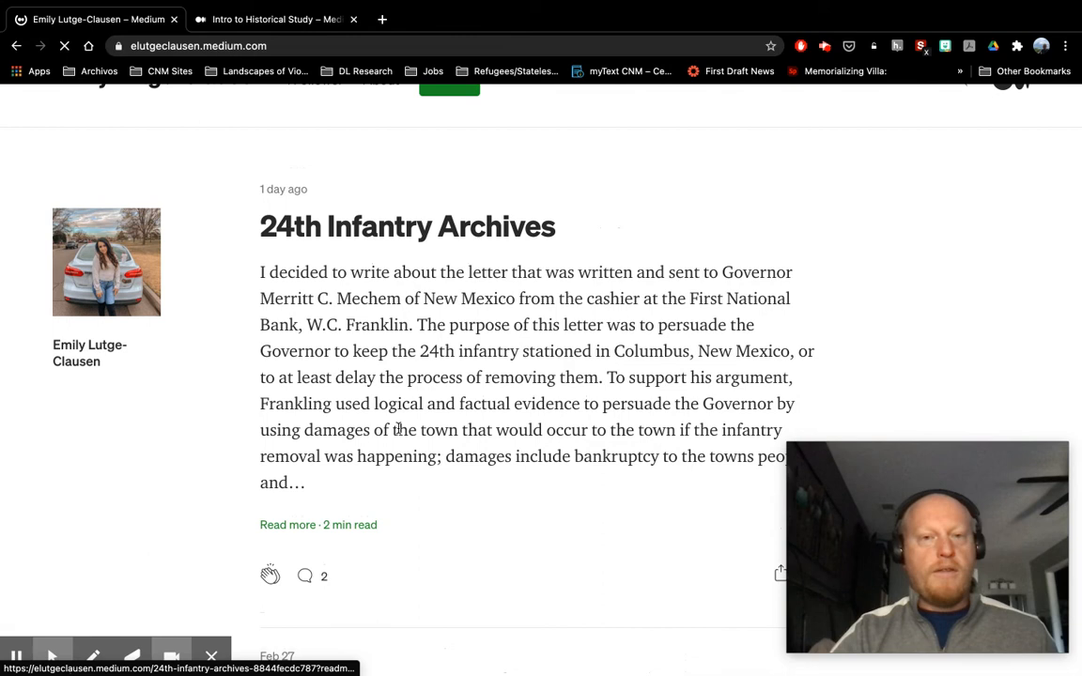
left_click(287, 526)
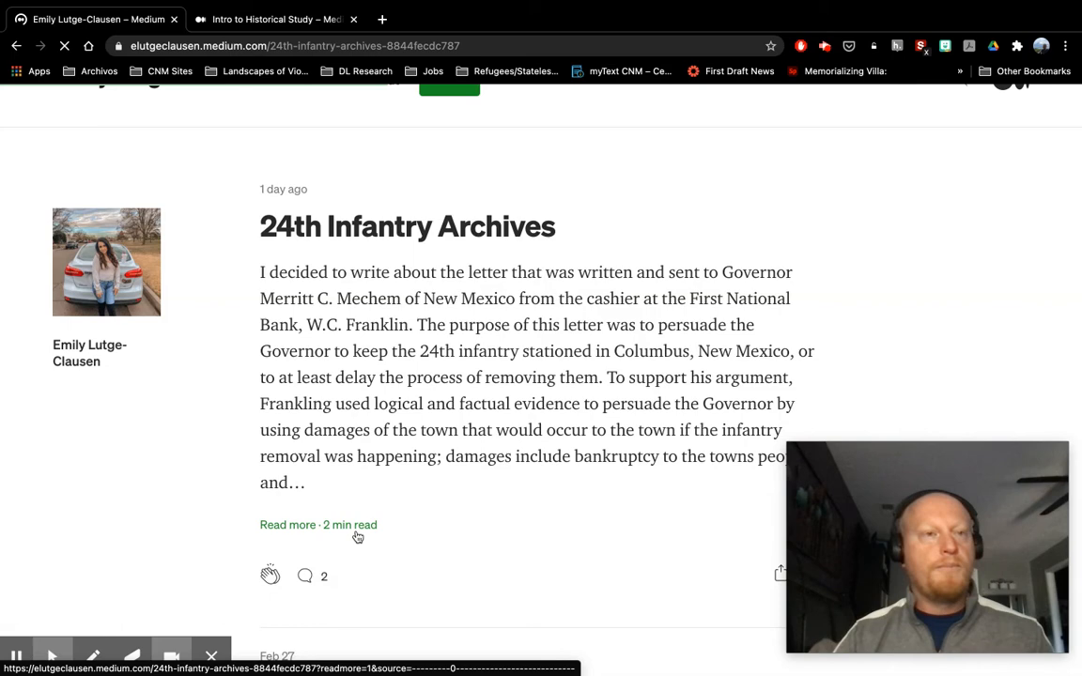
left_click(287, 526)
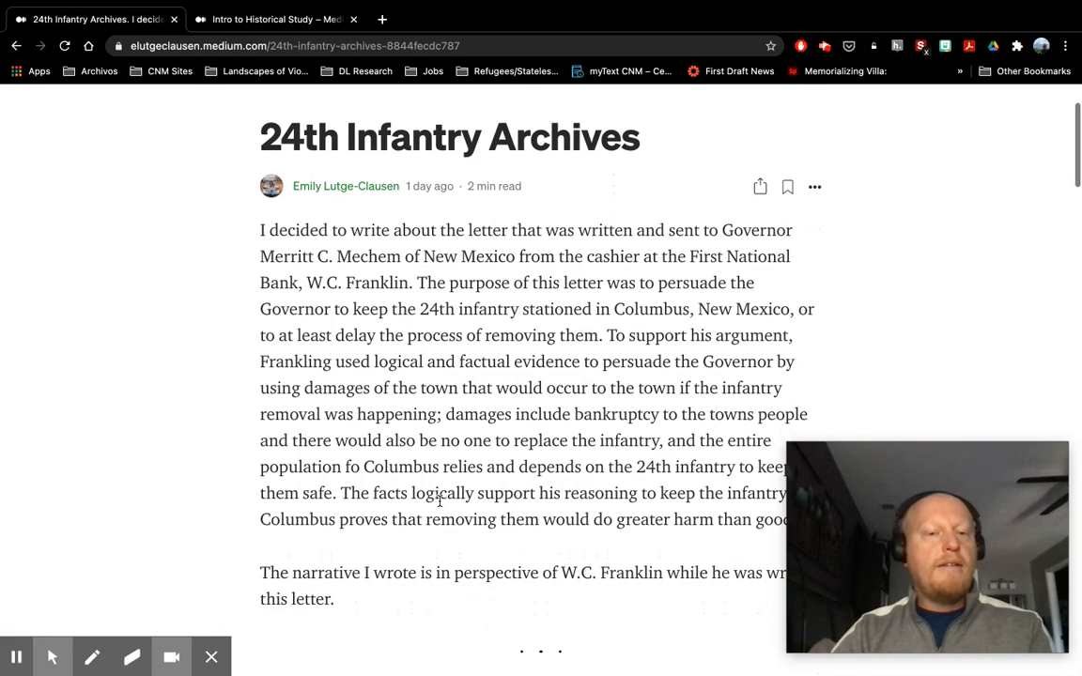
scroll("down", 3)
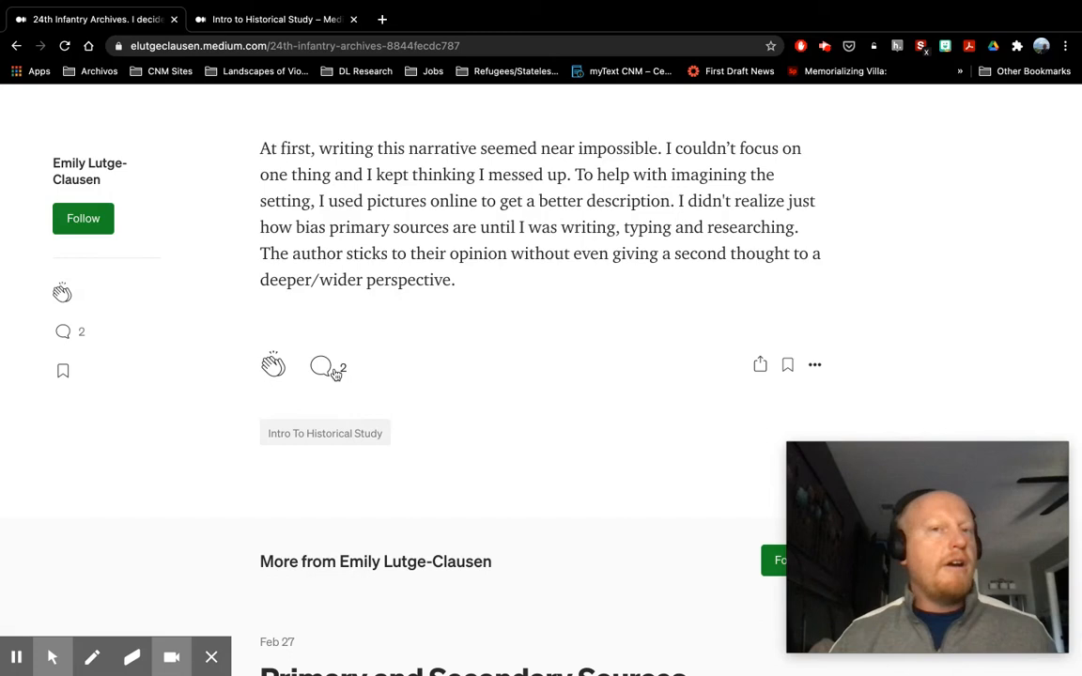
left_click(321, 367)
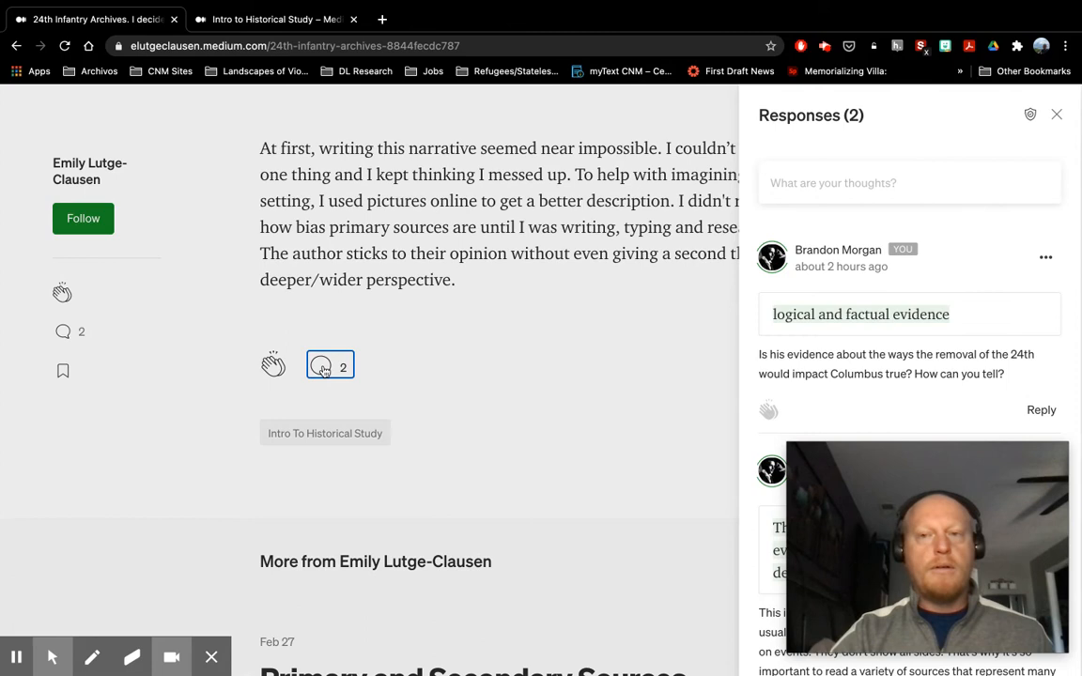
left_click(1055, 115)
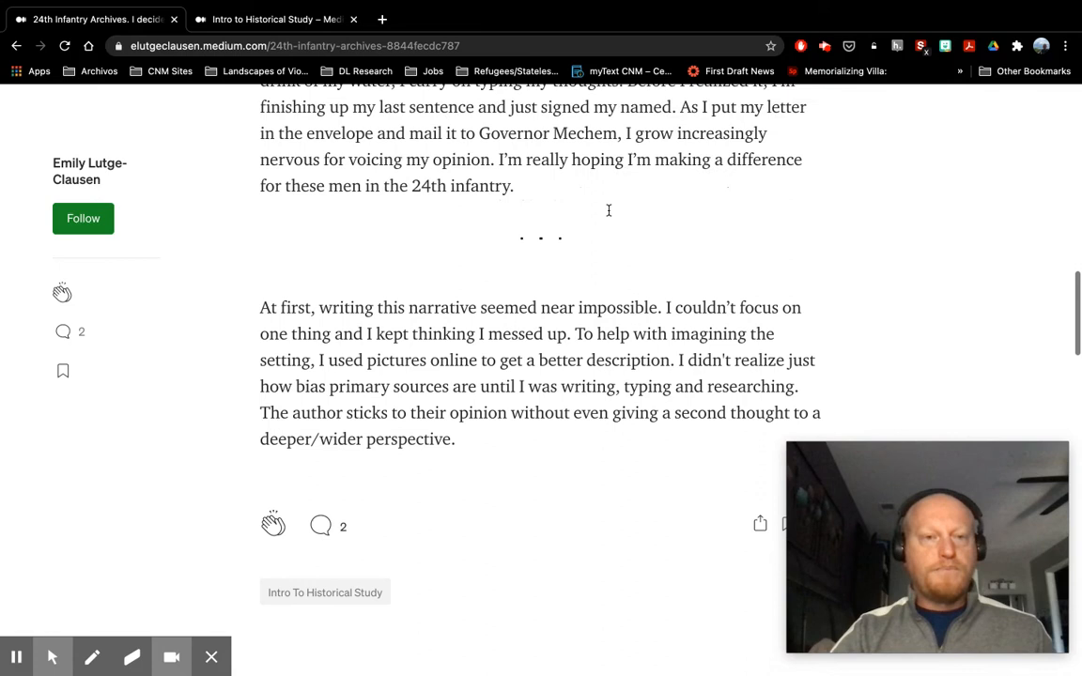
scroll("up", 3)
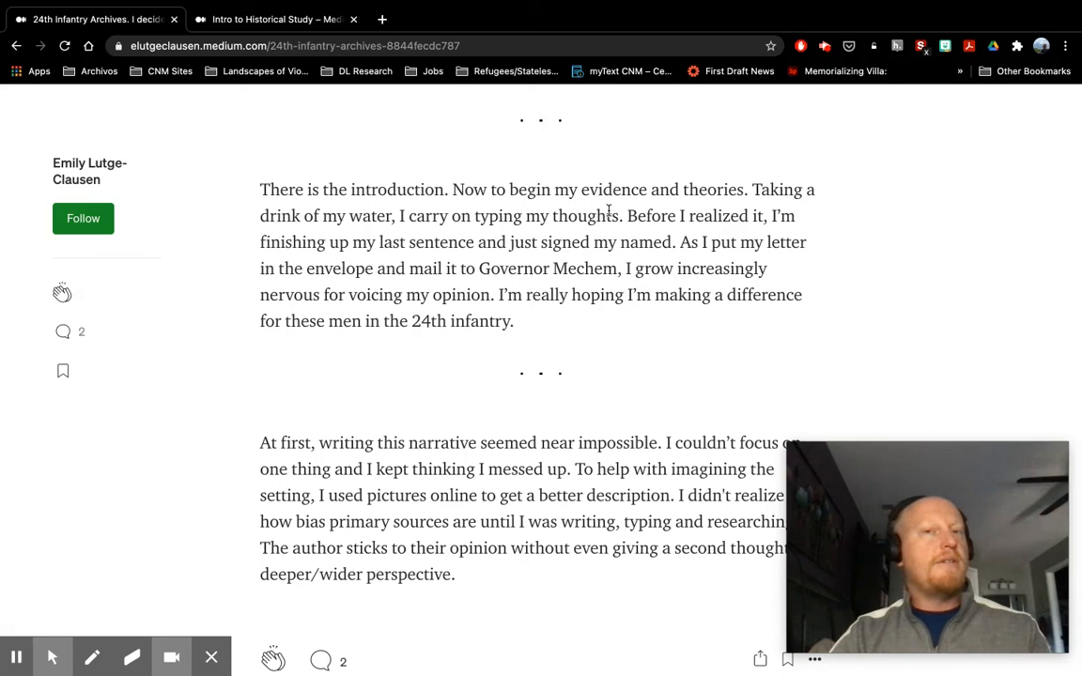
- Highlight the sentence about finishing the last sentence and signing the letter, dismissing the empty response
left_click_drag(627, 214, 675, 240)
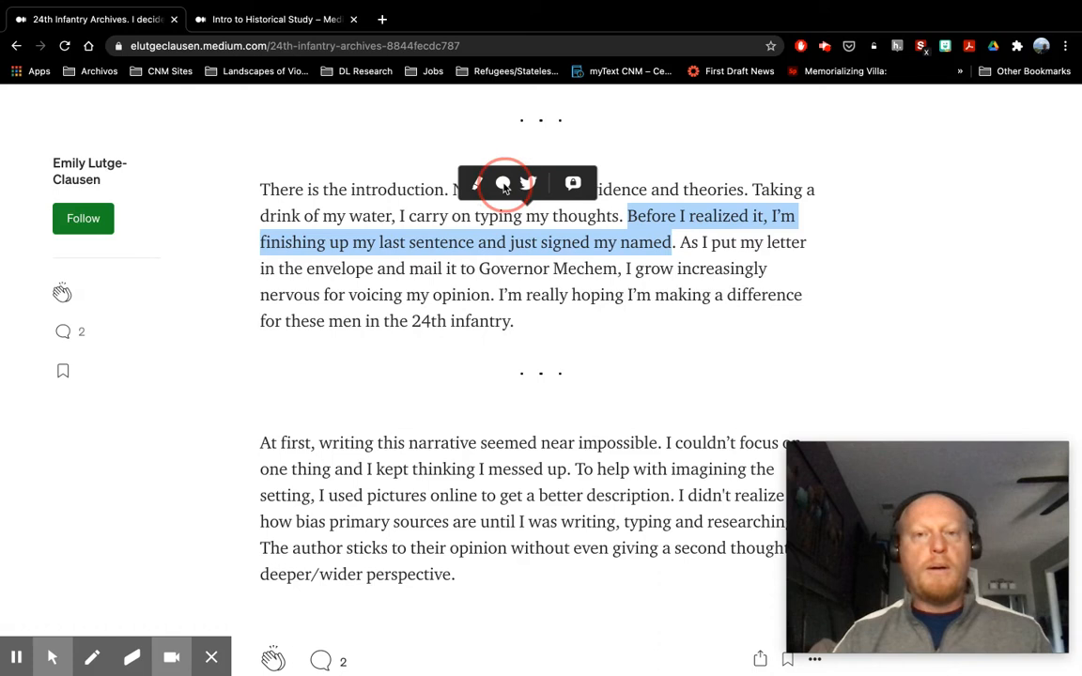
left_click(573, 182)
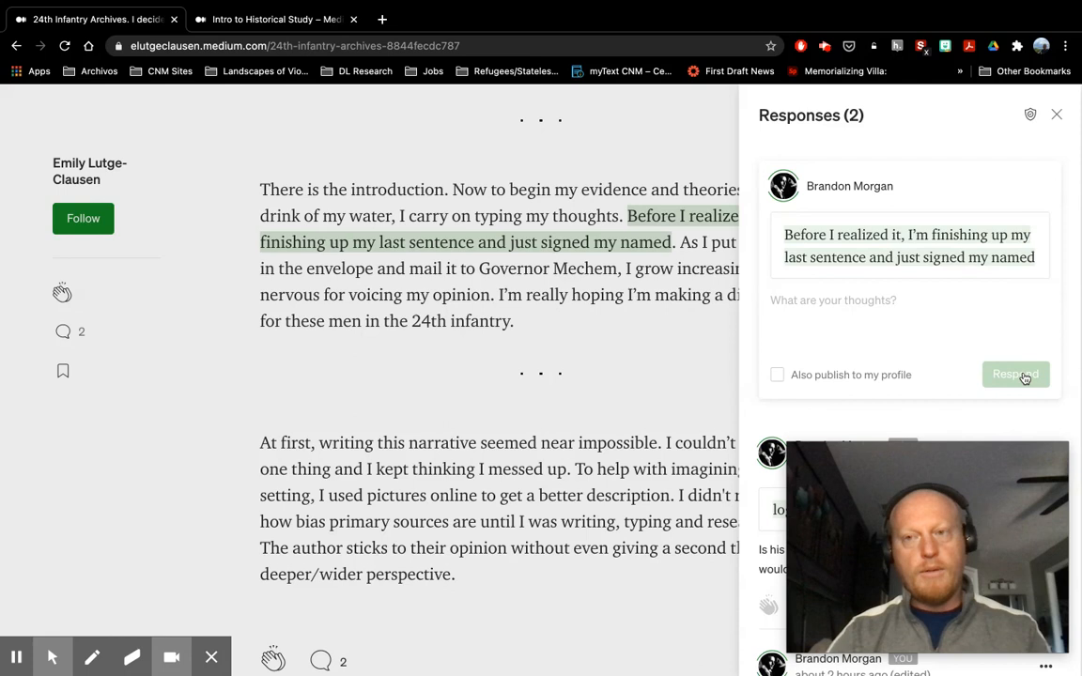
left_click(1056, 114)
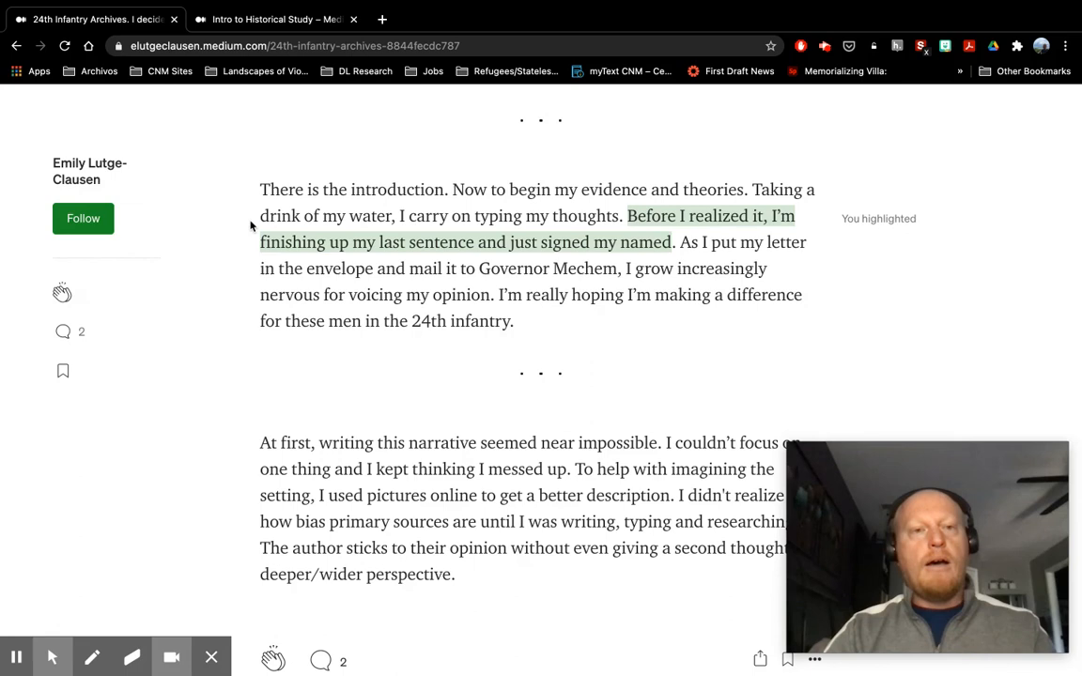